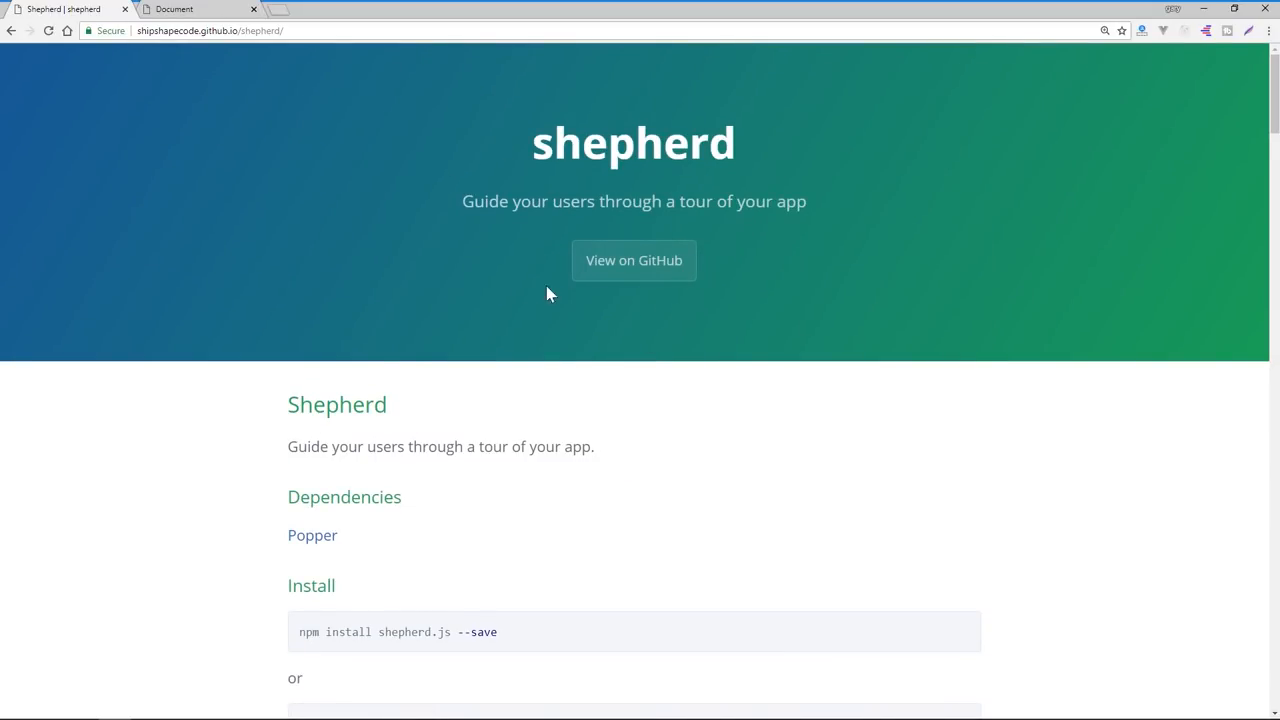
# Step: Go from the Shepherd.js homepage to the project's GitHub repository via View on GitHub
pyautogui.click(632, 260)
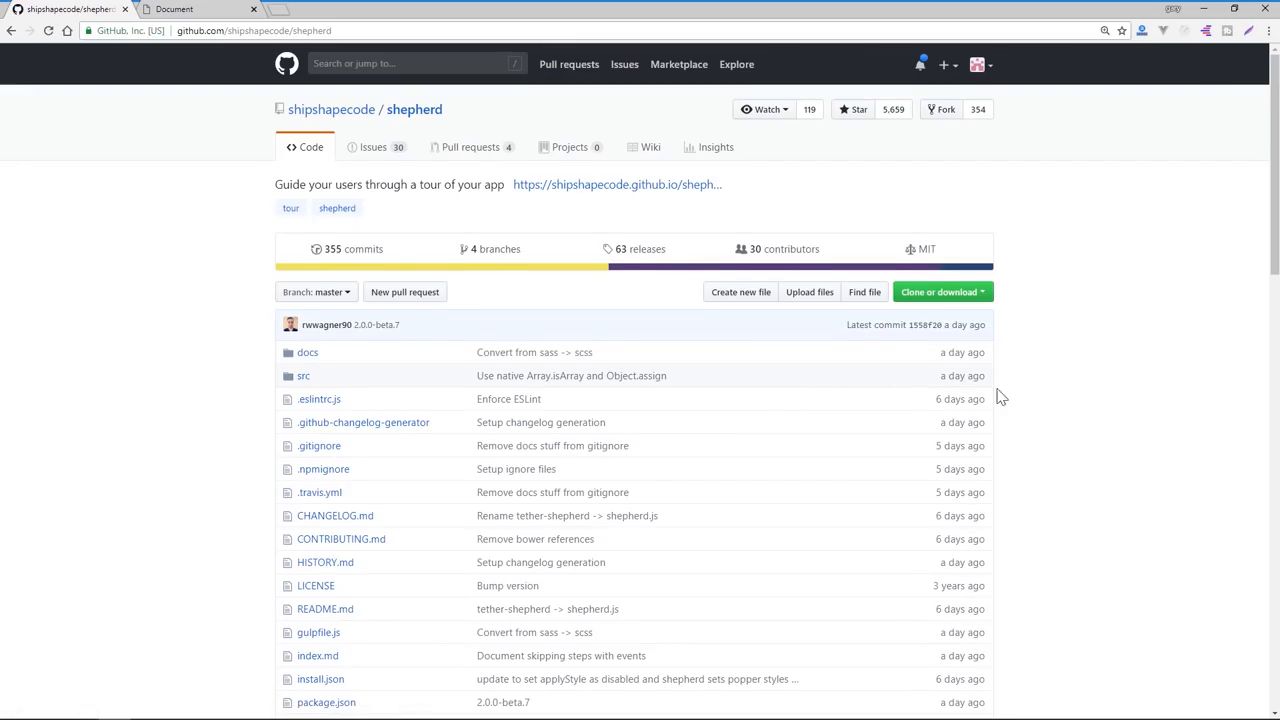